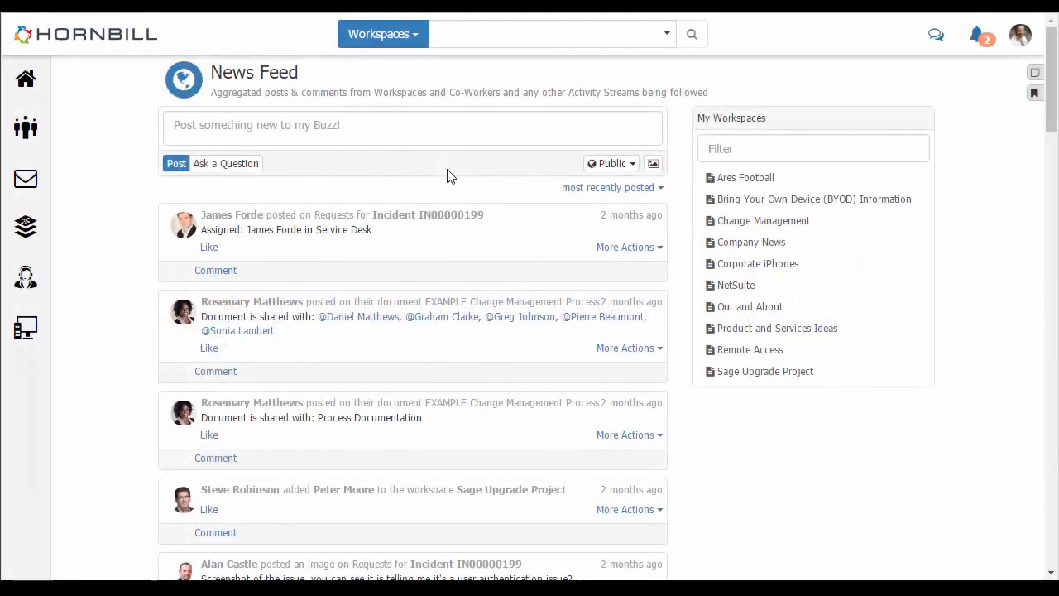
{"action": "mouse_move", "coordinate": [79, 93]}
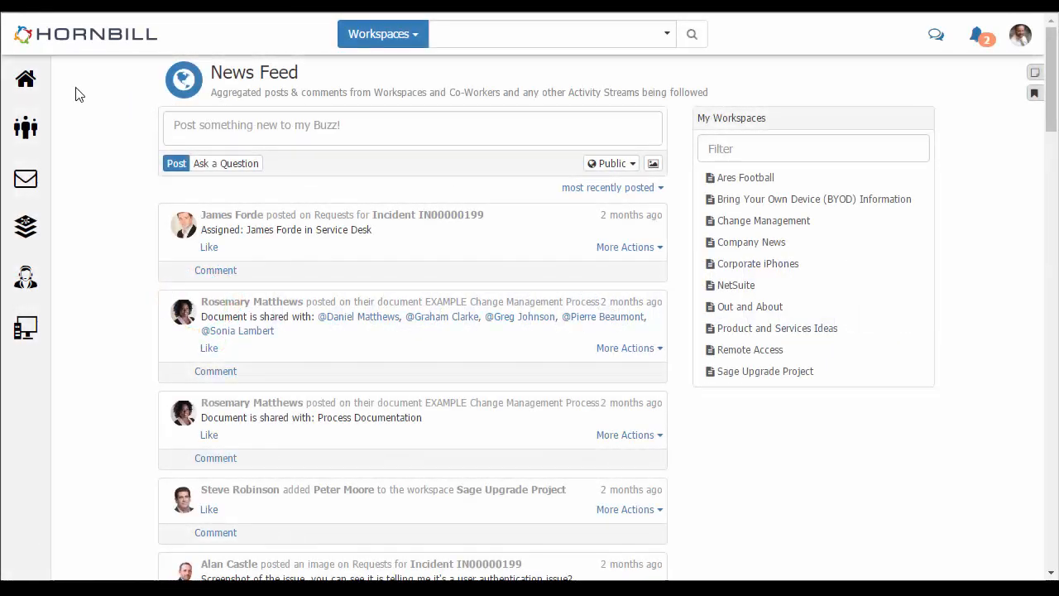
Navigate from the news feed to My Activities via the Home sidebar menu
{"action": "left_click", "coordinate": [27, 80]}
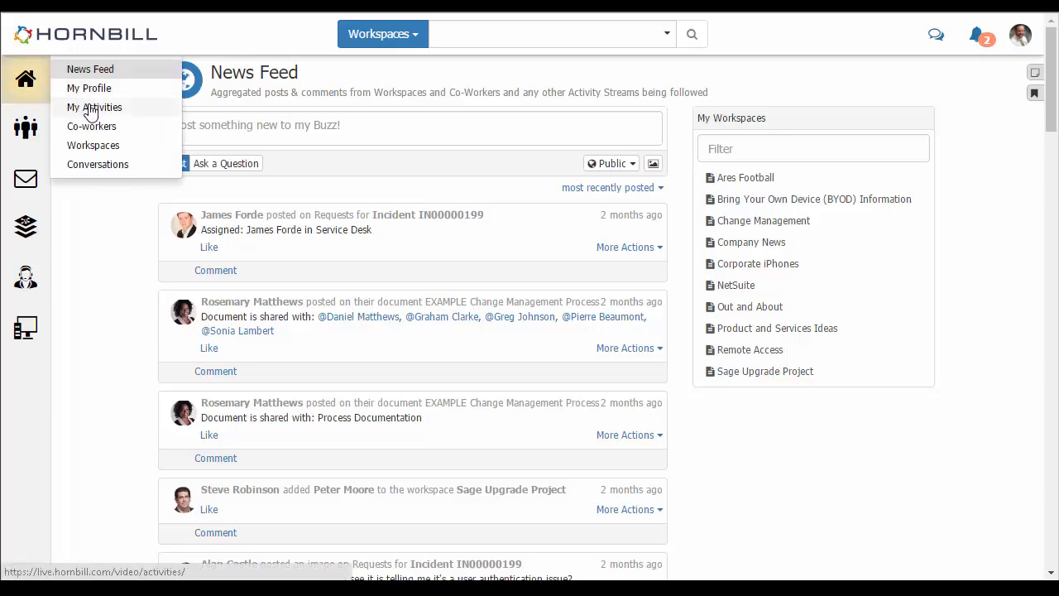
{"action": "left_click", "coordinate": [94, 105]}
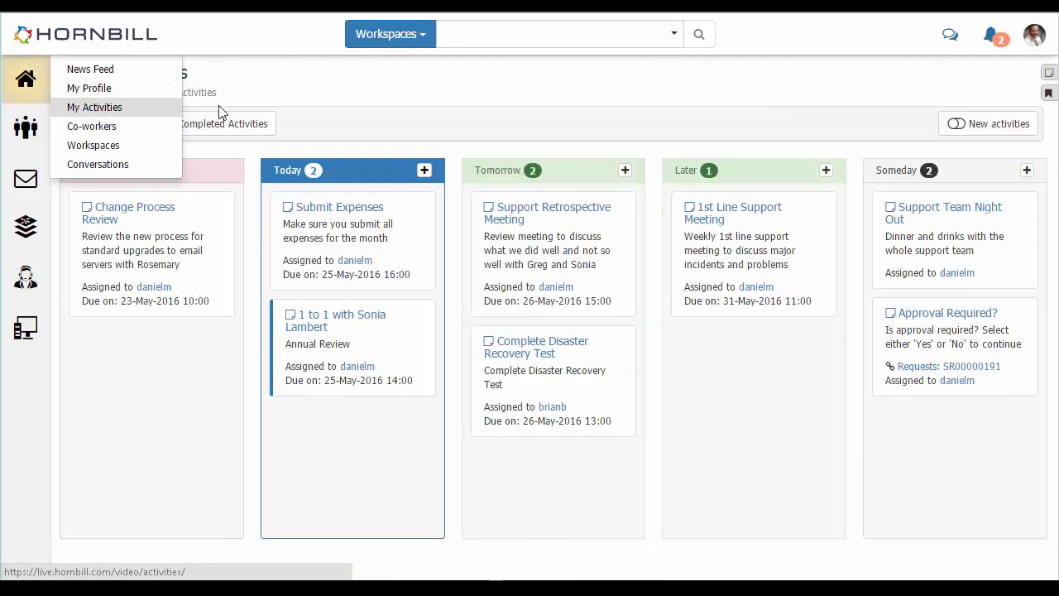
{"action": "left_click", "coordinate": [95, 106]}
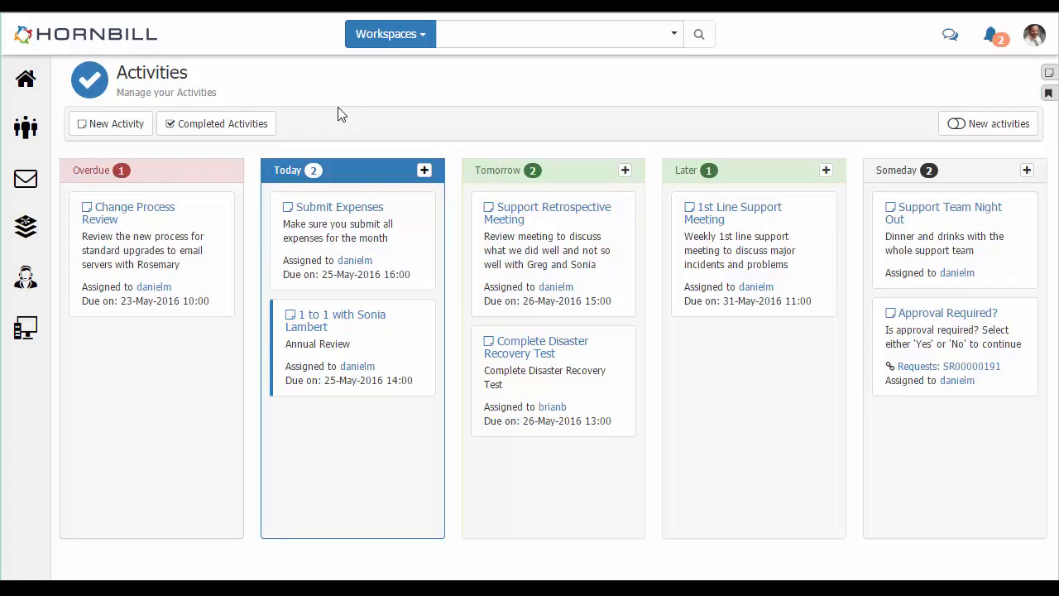
{"action": "mouse_move", "coordinate": [930, 116]}
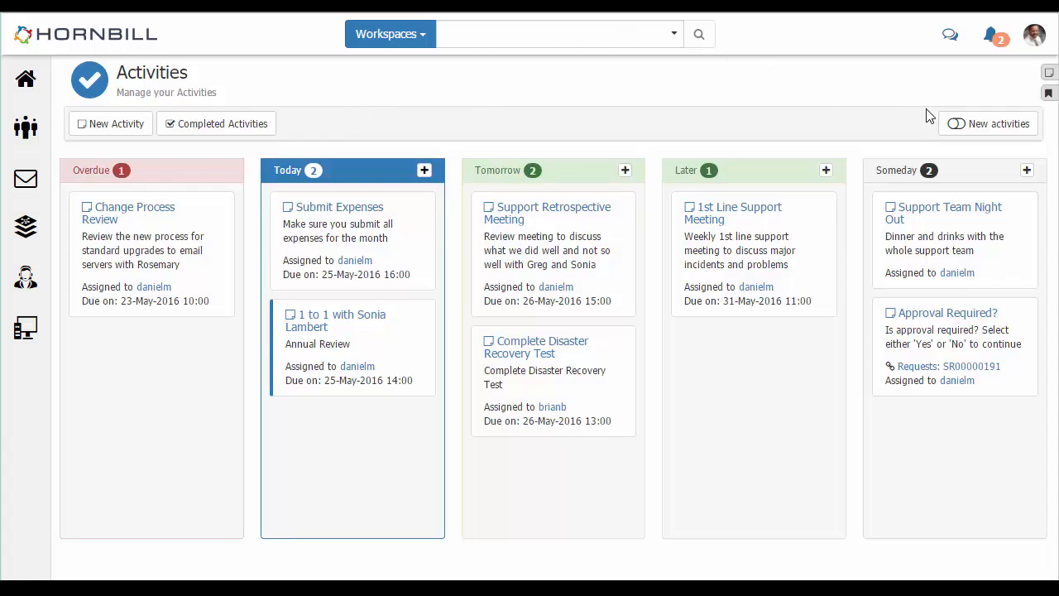
{"action": "mouse_move", "coordinate": [989, 123]}
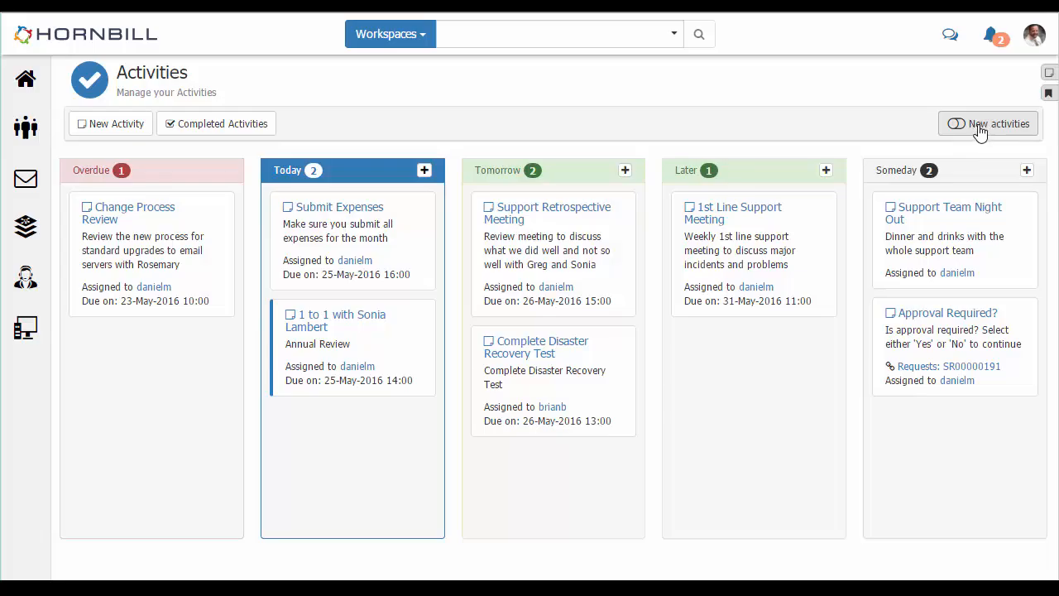
Turn on the 'New activities' experience and reach the table settings gear
{"action": "left_click", "coordinate": [957, 122]}
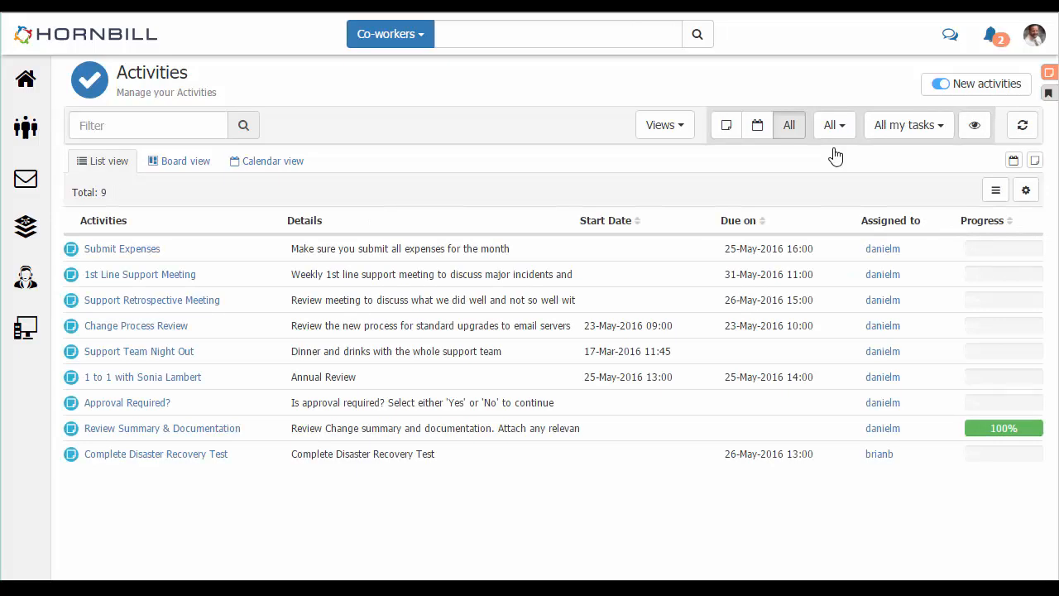
{"action": "mouse_move", "coordinate": [404, 177]}
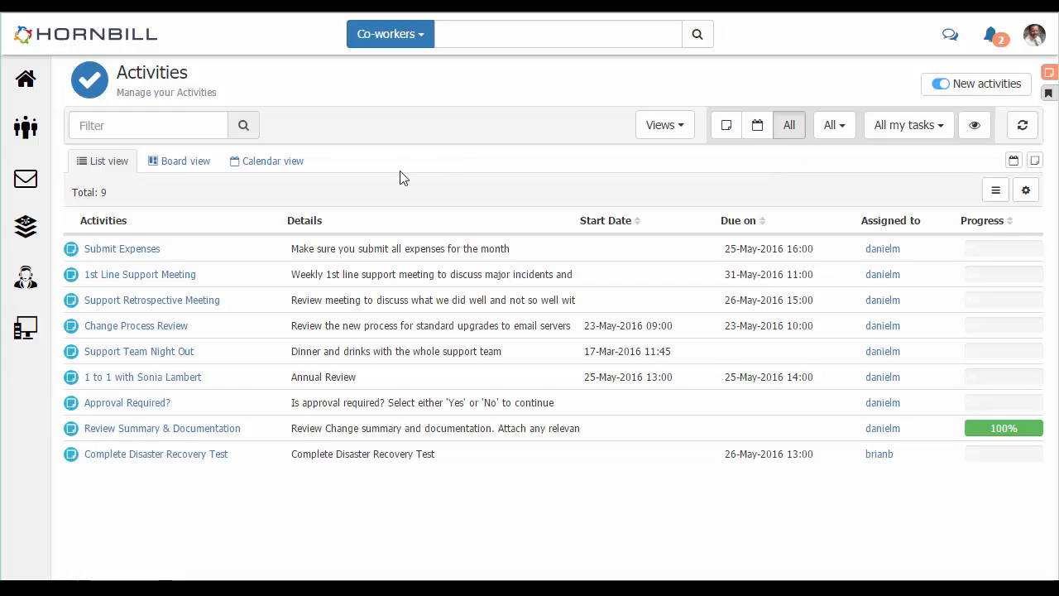
{"action": "mouse_move", "coordinate": [110, 171]}
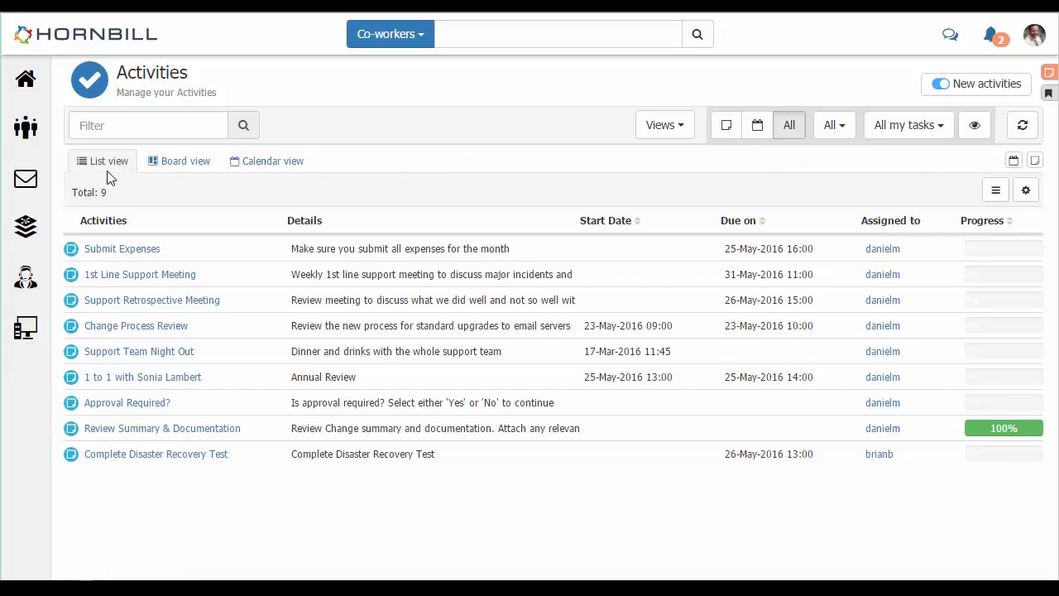
{"action": "mouse_move", "coordinate": [625, 235]}
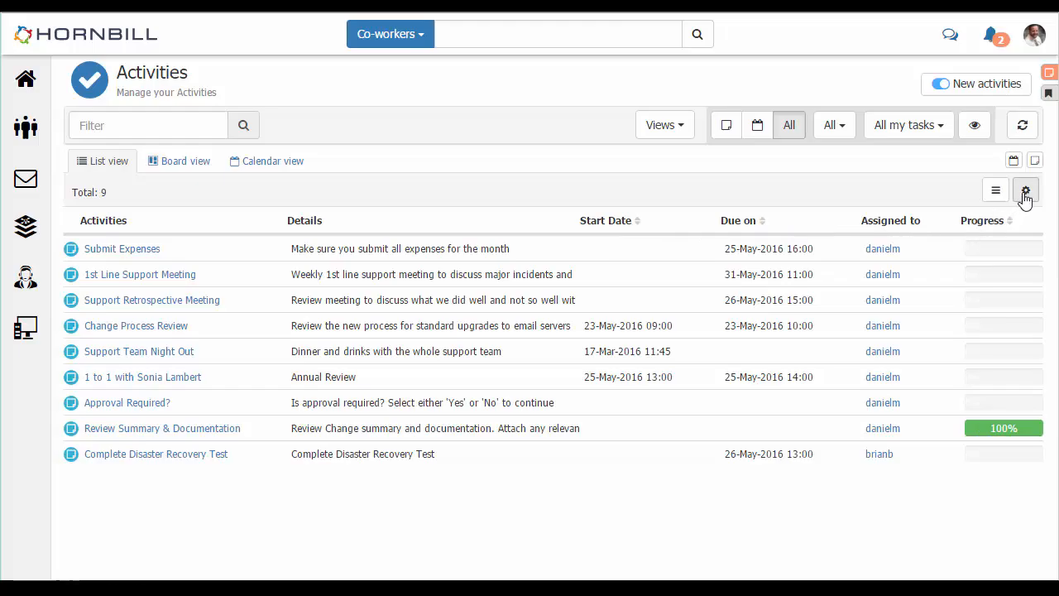
{"action": "left_click", "coordinate": [1026, 191]}
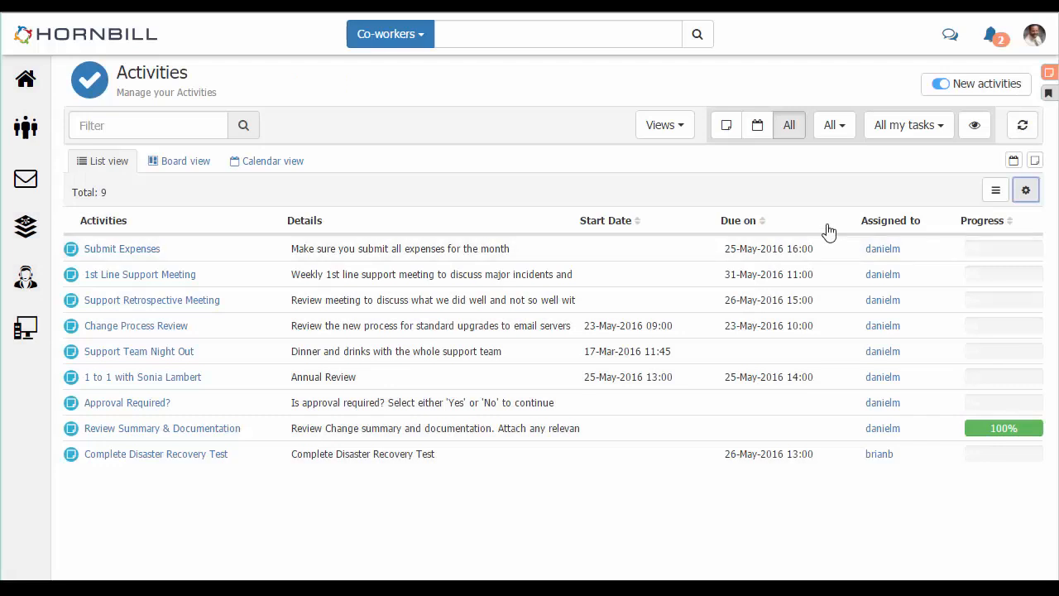
{"action": "mouse_move", "coordinate": [1014, 161]}
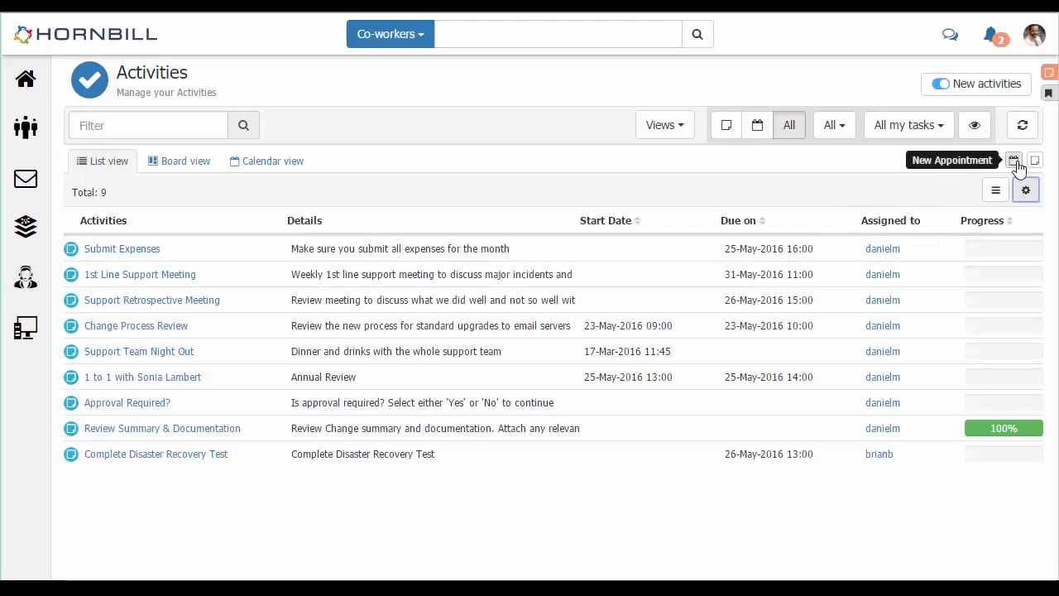
{"action": "mouse_move", "coordinate": [1036, 162]}
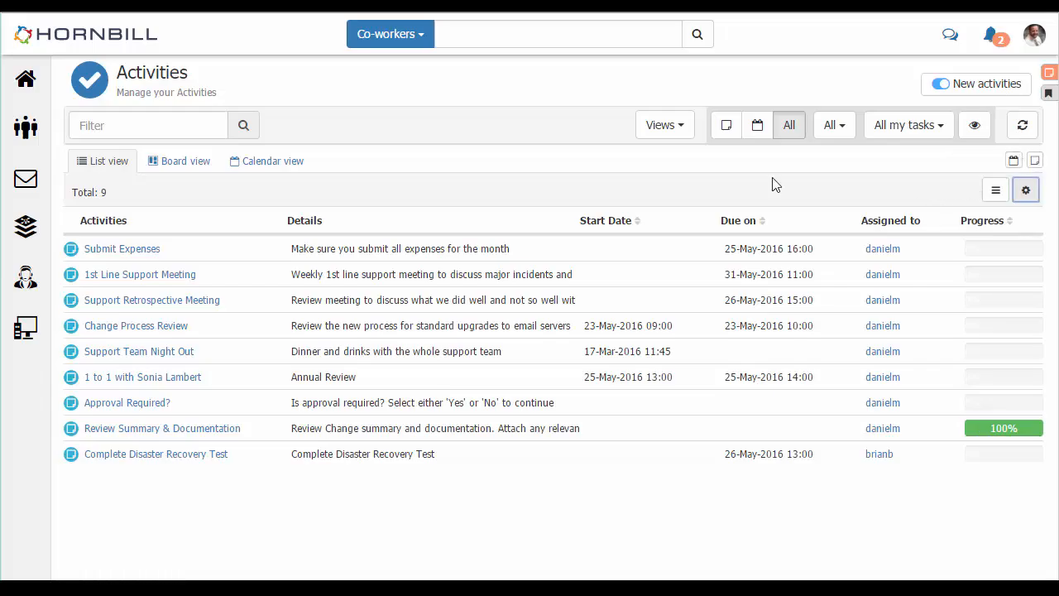
Show the activities in Calendar view narrowed from month to week to the single day May 25, 2016
{"action": "left_click", "coordinate": [265, 161]}
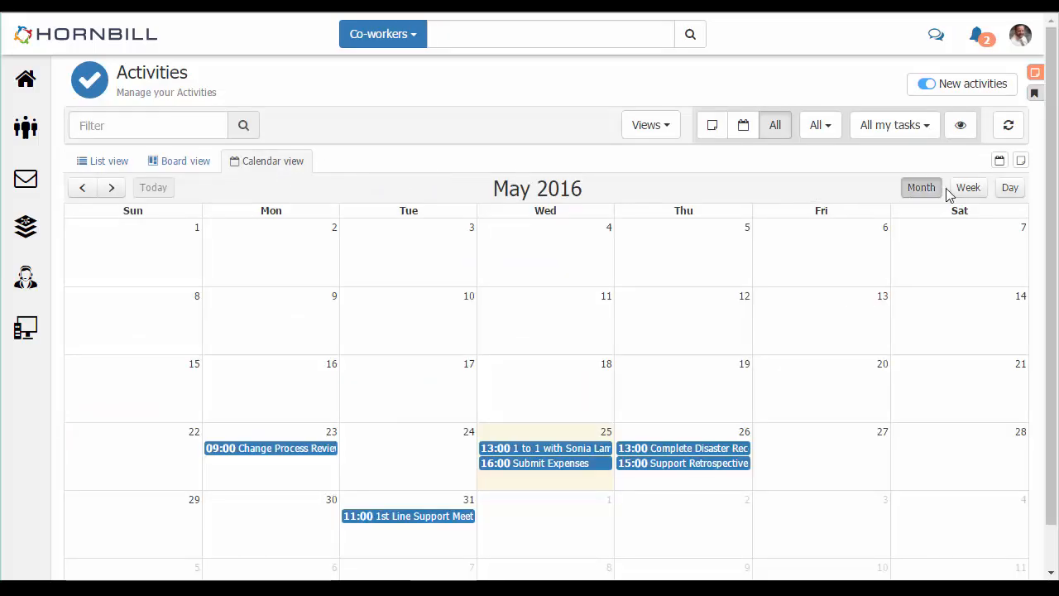
{"action": "left_click", "coordinate": [969, 187]}
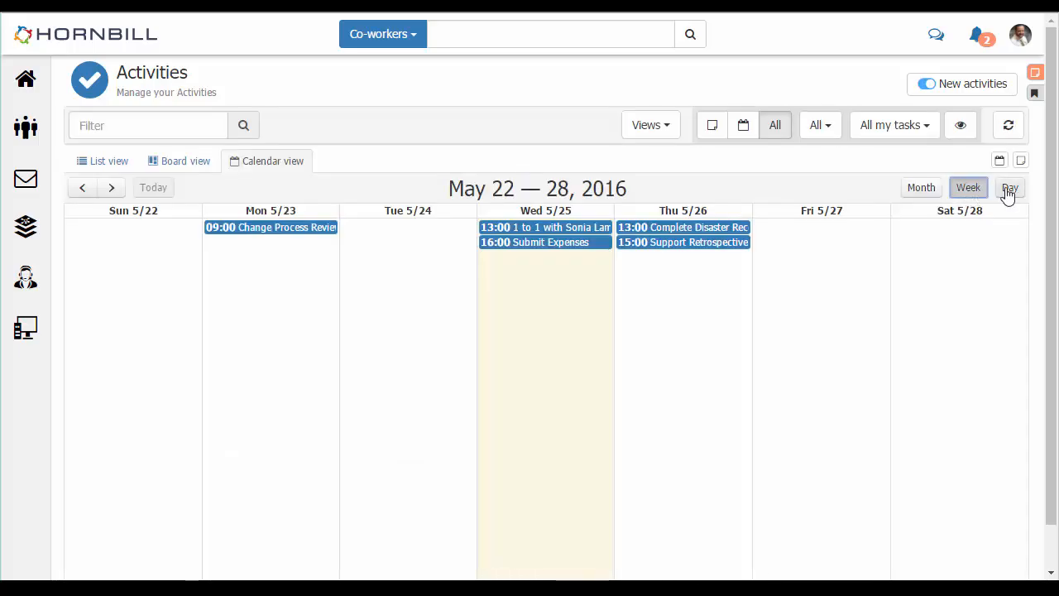
{"action": "left_click", "coordinate": [1010, 187]}
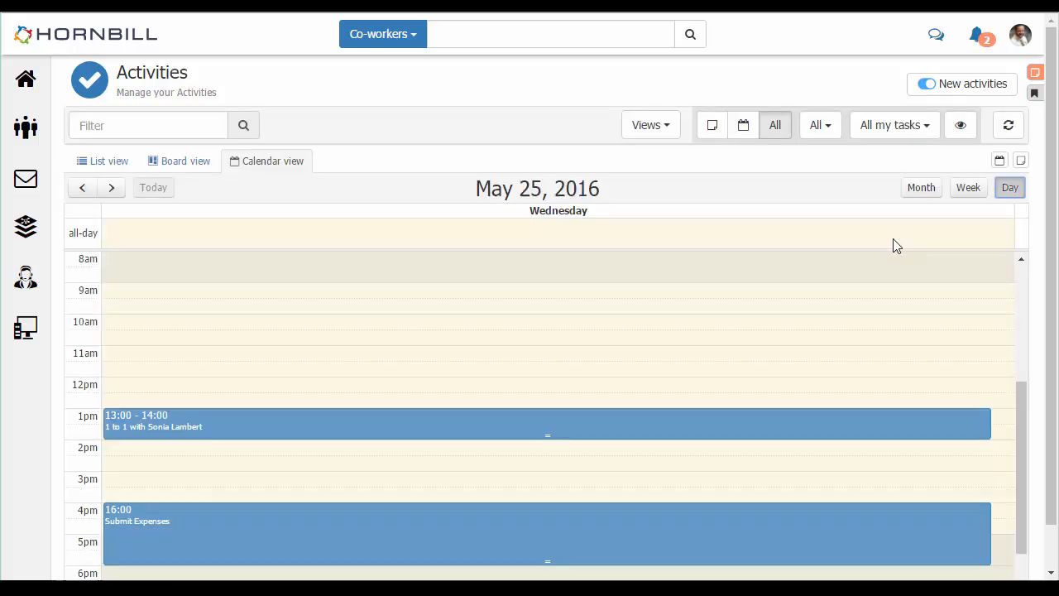
{"action": "mouse_move", "coordinate": [398, 222]}
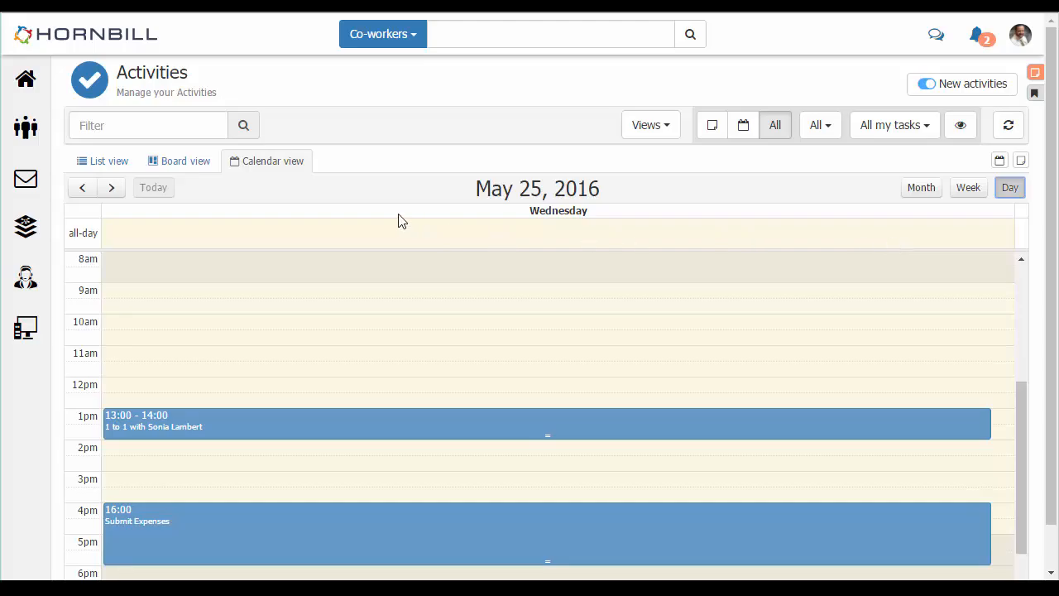
Return to Board view and start adding a new custom list
{"action": "left_click", "coordinate": [179, 161]}
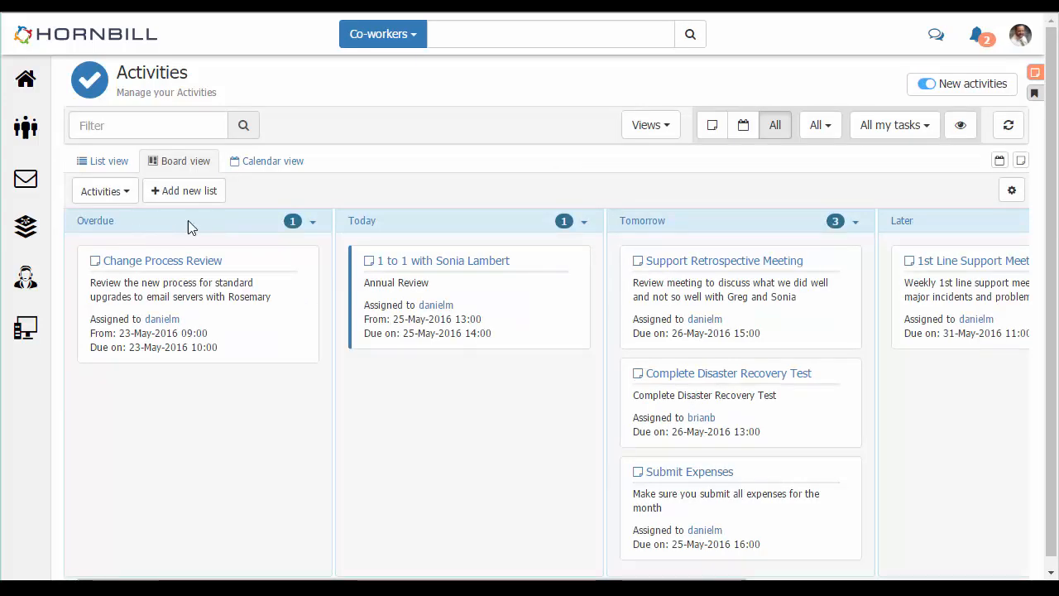
{"action": "mouse_move", "coordinate": [906, 255]}
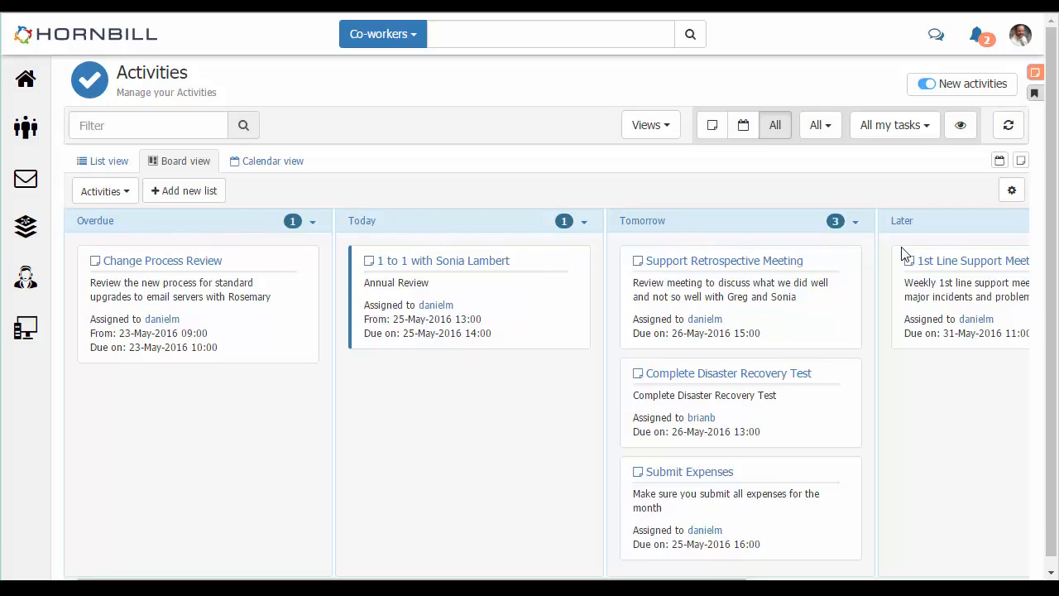
{"action": "mouse_move", "coordinate": [606, 259]}
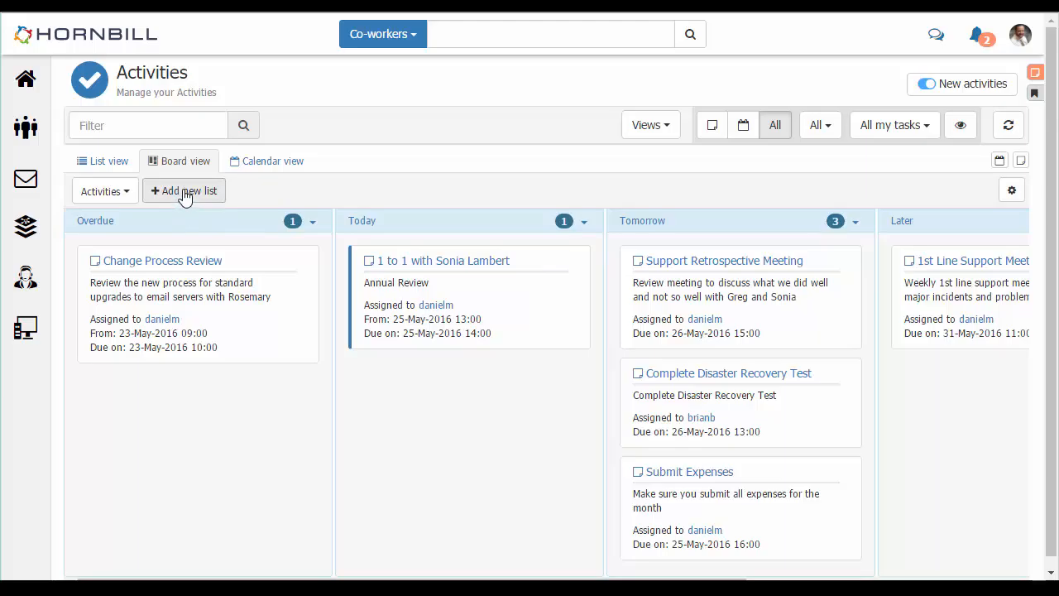
{"action": "left_click", "coordinate": [183, 190]}
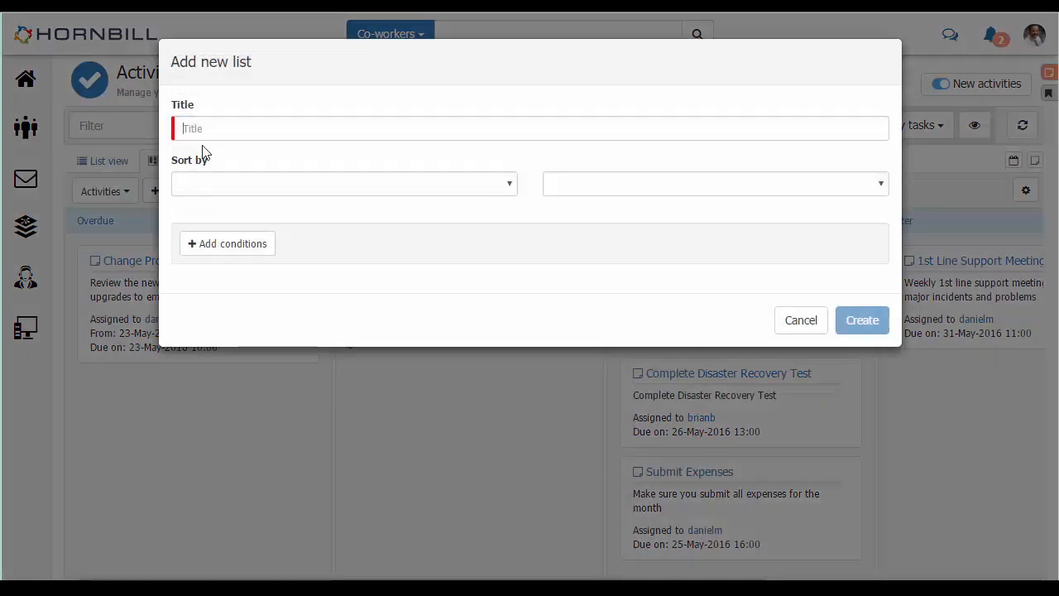
Title the new list 'Support Activities' and sort it by Due Date
{"action": "left_click", "coordinate": [529, 129]}
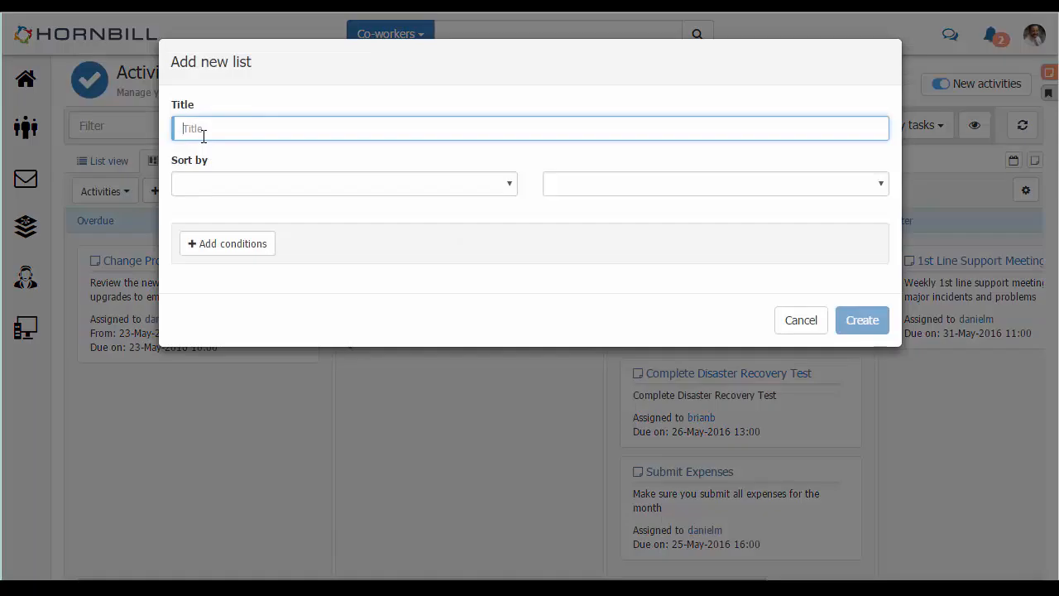
{"action": "type", "text": "Support A"}
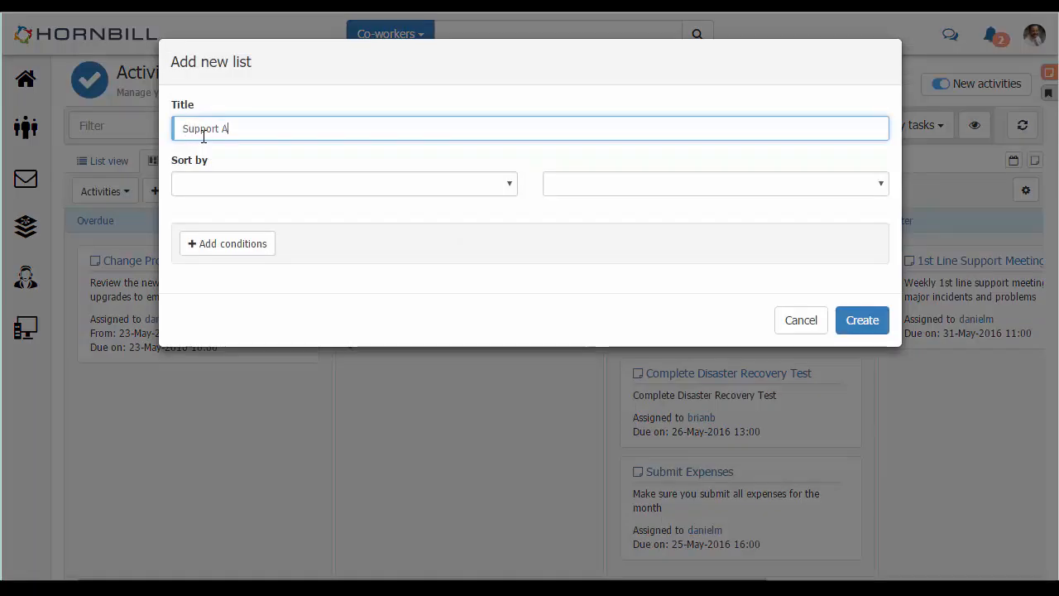
{"action": "type", "text": "ctivities"}
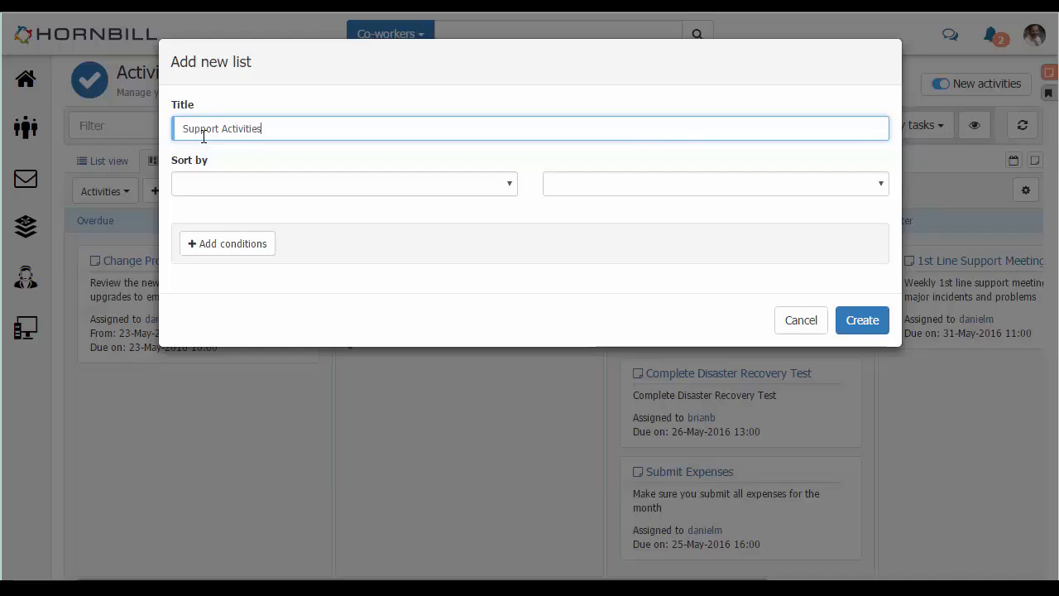
{"action": "left_click", "coordinate": [345, 182]}
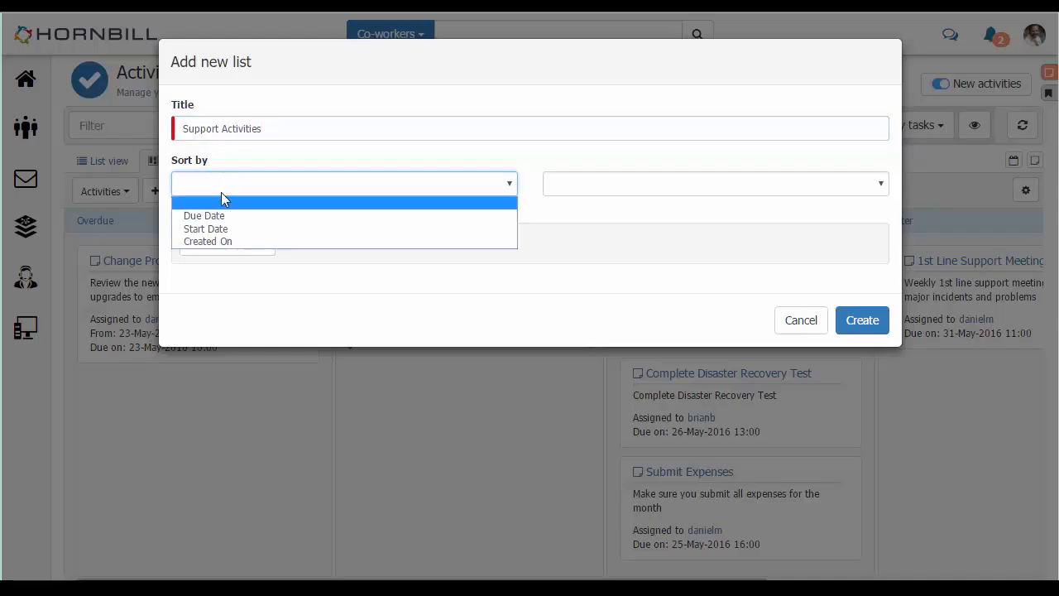
{"action": "left_click", "coordinate": [203, 215]}
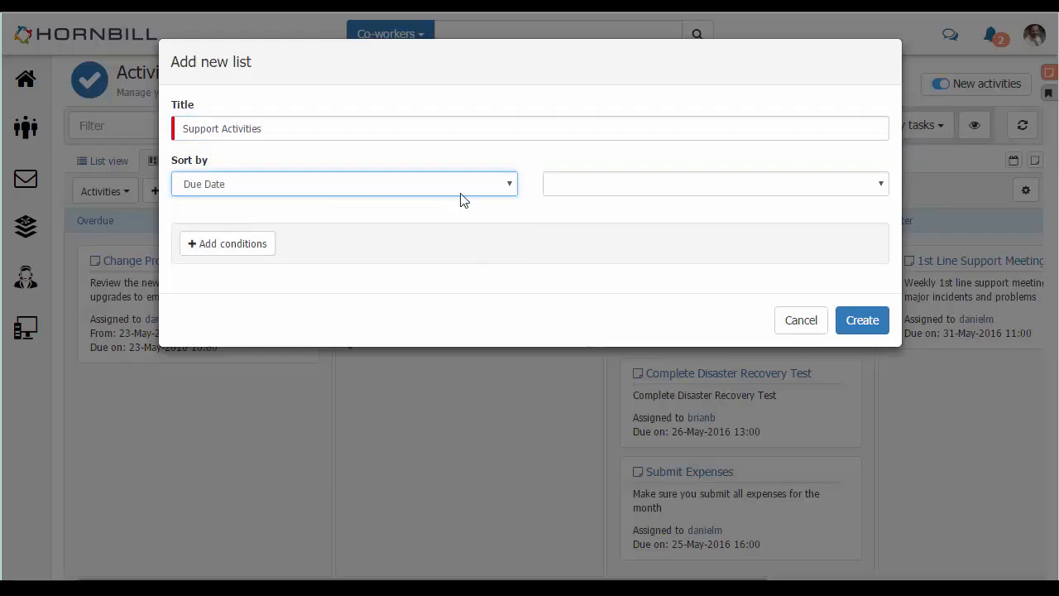
{"action": "mouse_move", "coordinate": [248, 252]}
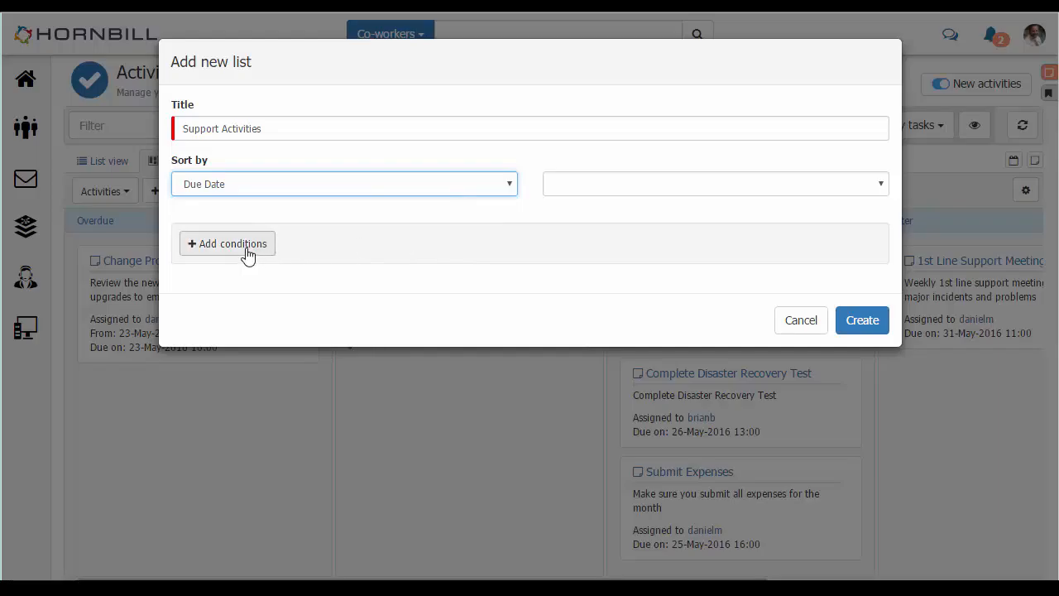
Add the condition Title contains 'Support' and create the list
{"action": "left_click", "coordinate": [227, 243]}
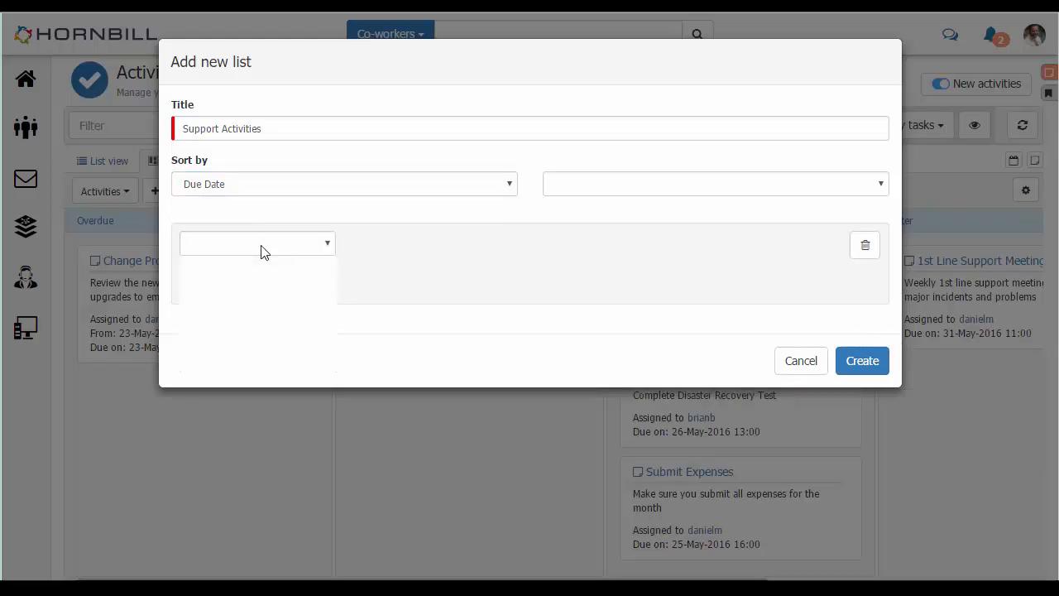
{"action": "left_click", "coordinate": [257, 241]}
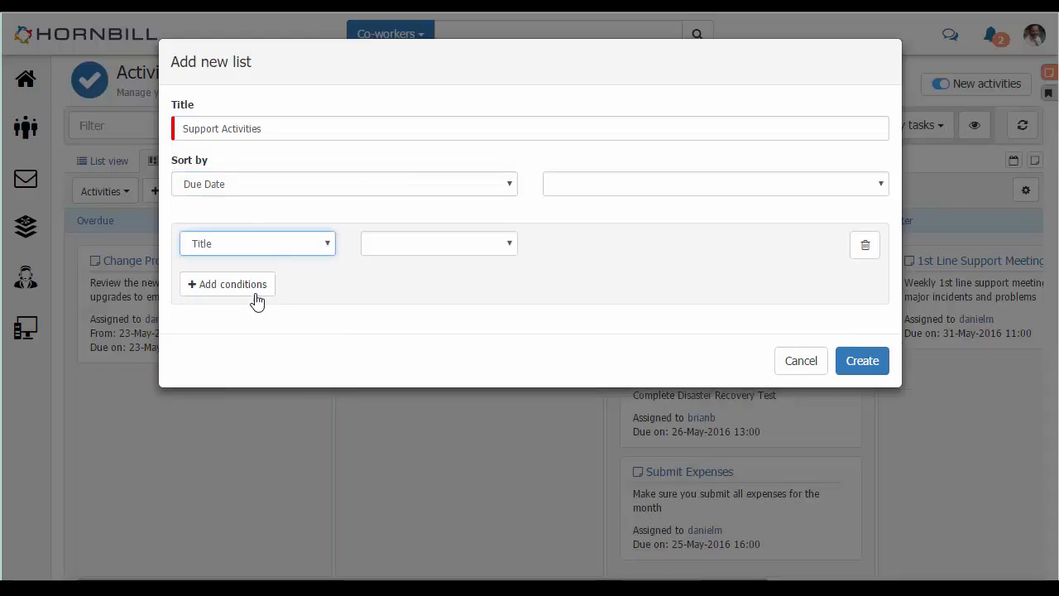
{"action": "left_click", "coordinate": [437, 242]}
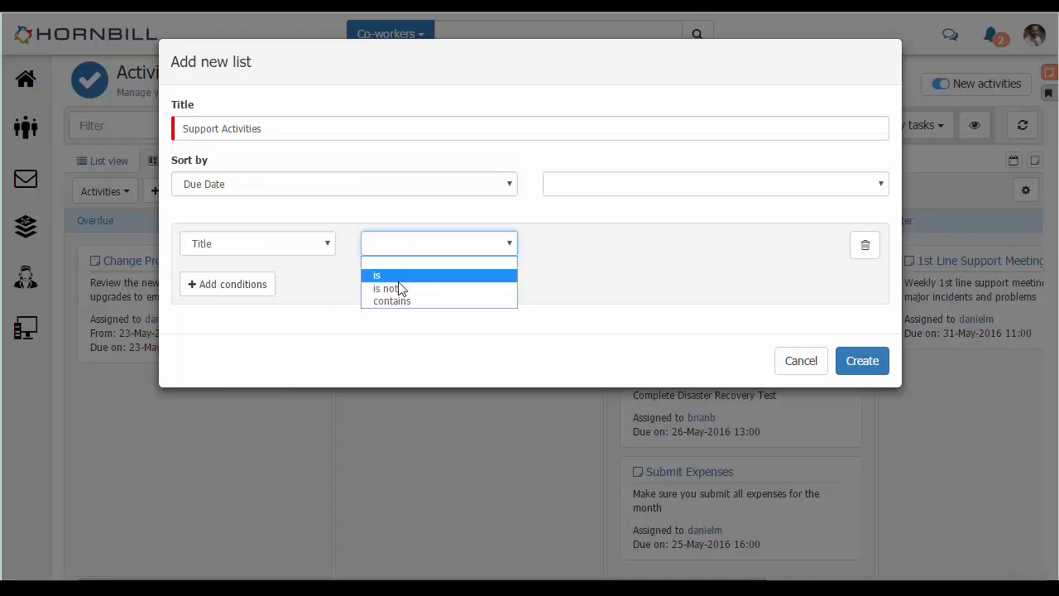
{"action": "left_click", "coordinate": [391, 301]}
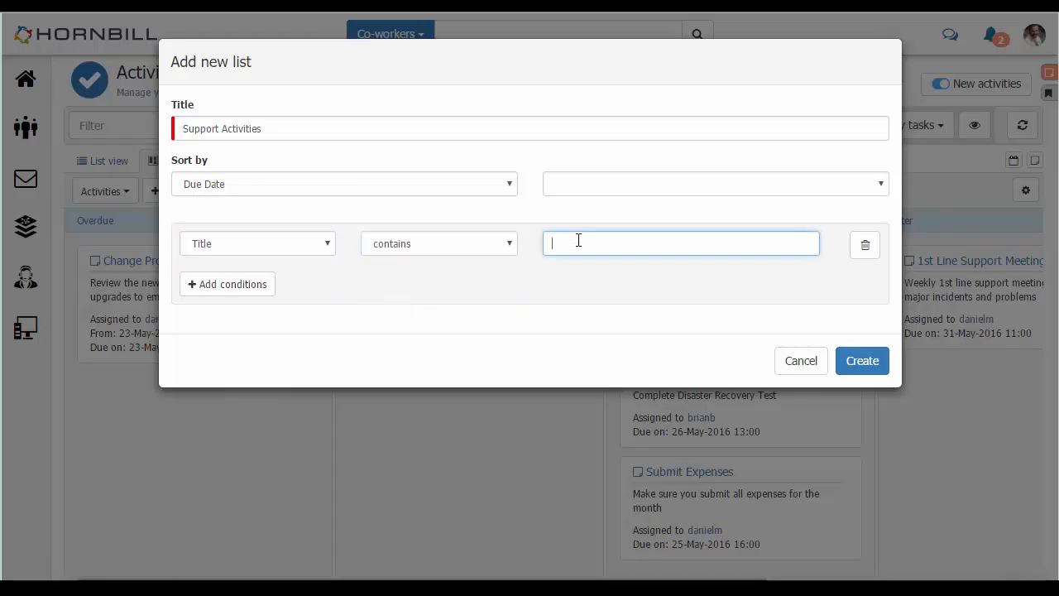
{"action": "type", "text": "Support"}
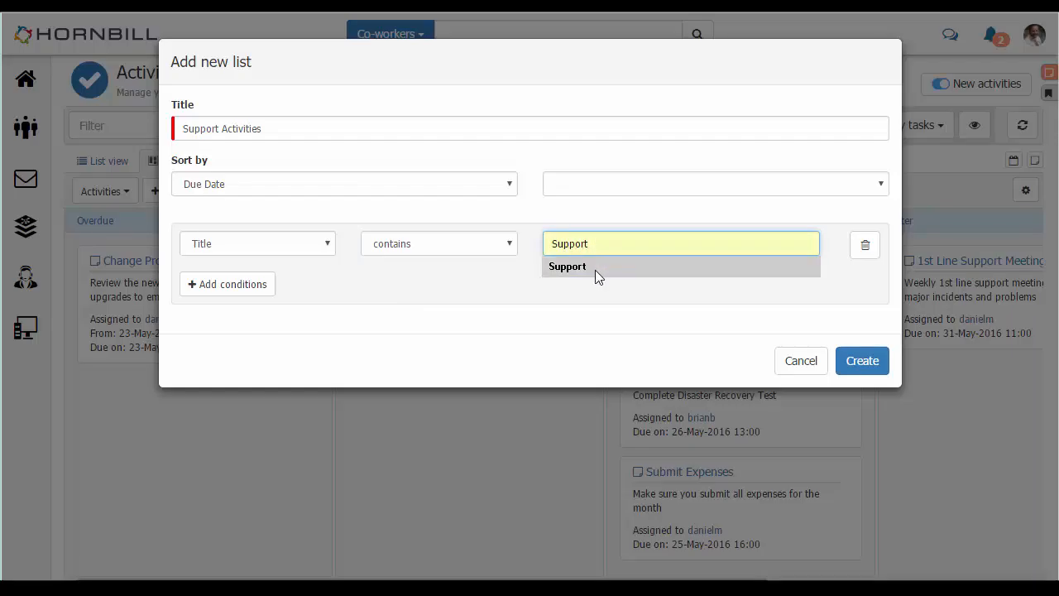
{"action": "left_click", "coordinate": [566, 265]}
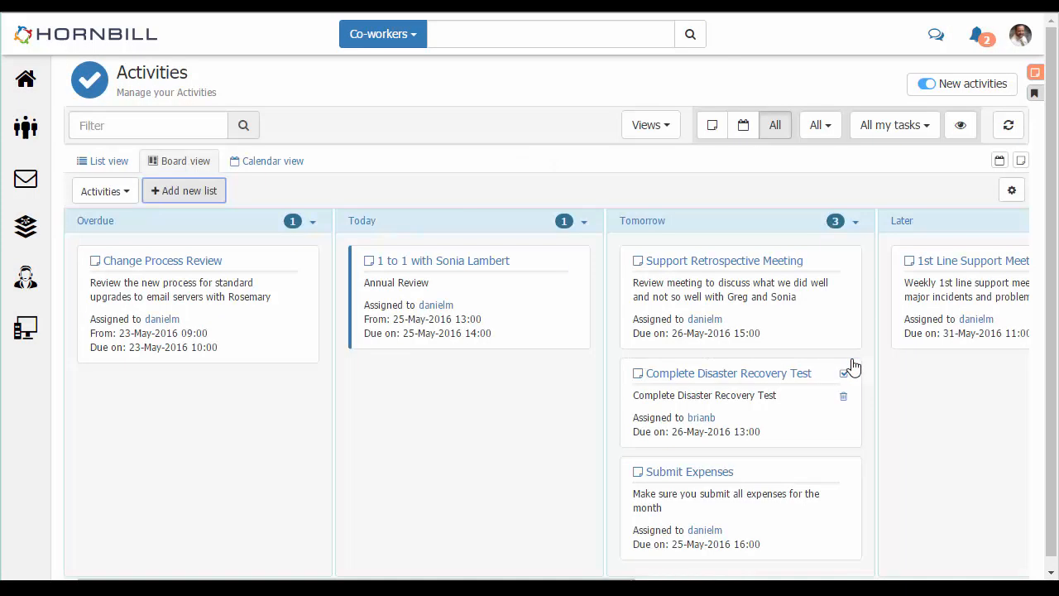
Scroll the board right until the Support Activities column with its three activities appears
{"action": "scroll", "scroll_direction": "right", "scroll_amount": 3}
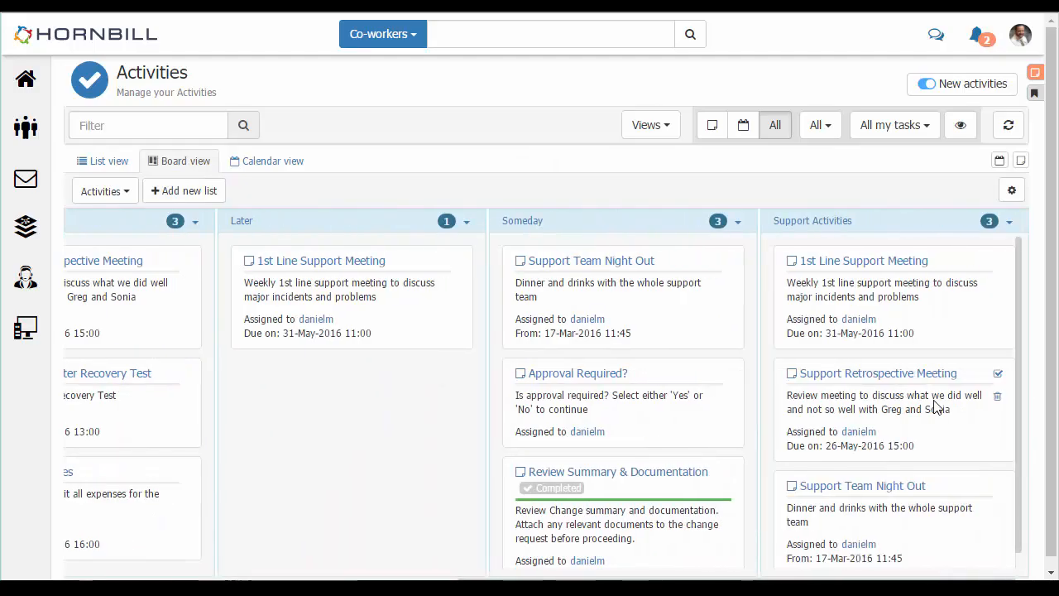
{"action": "mouse_move", "coordinate": [802, 235]}
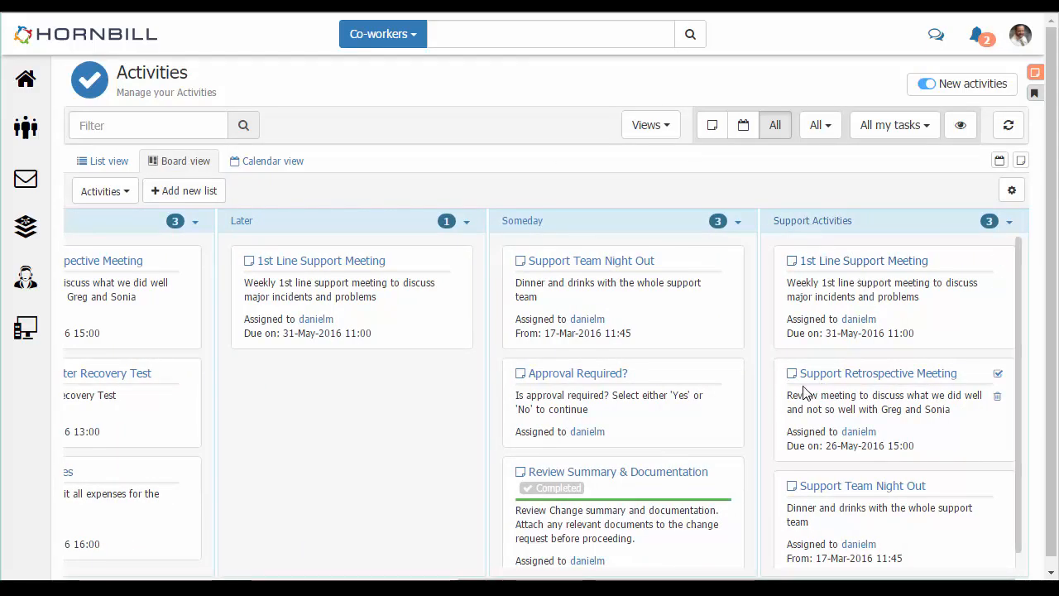
{"action": "mouse_move", "coordinate": [820, 505]}
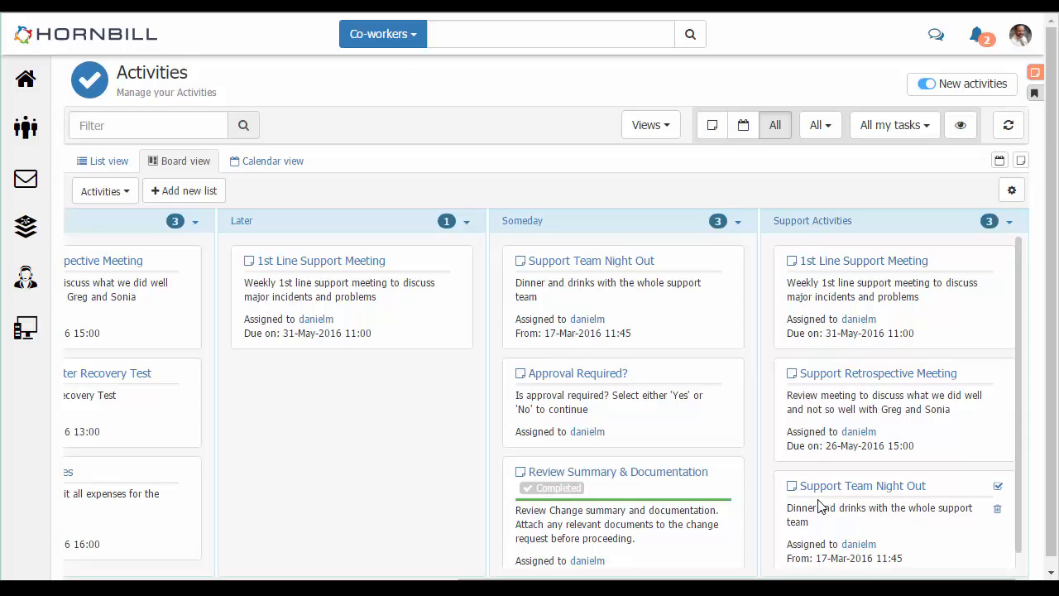
{"action": "mouse_move", "coordinate": [818, 507]}
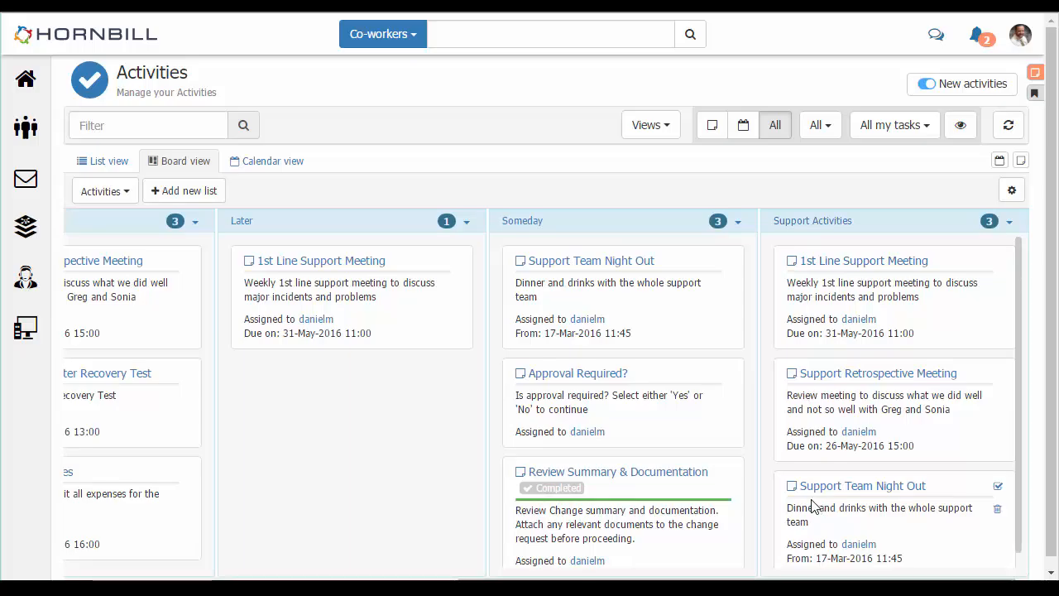
{"action": "mouse_move", "coordinate": [785, 178]}
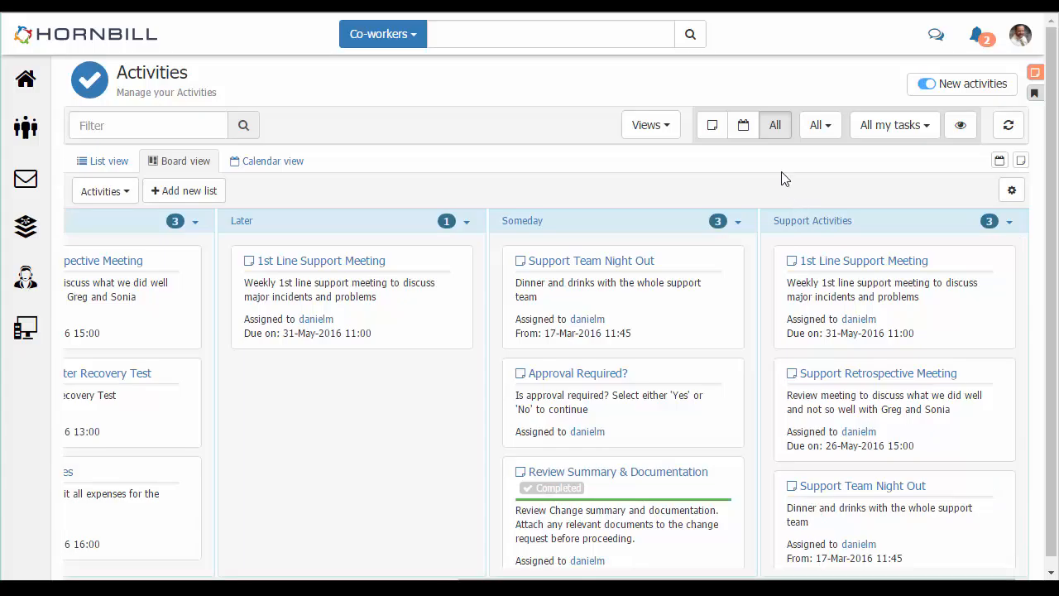
{"action": "mouse_move", "coordinate": [742, 125]}
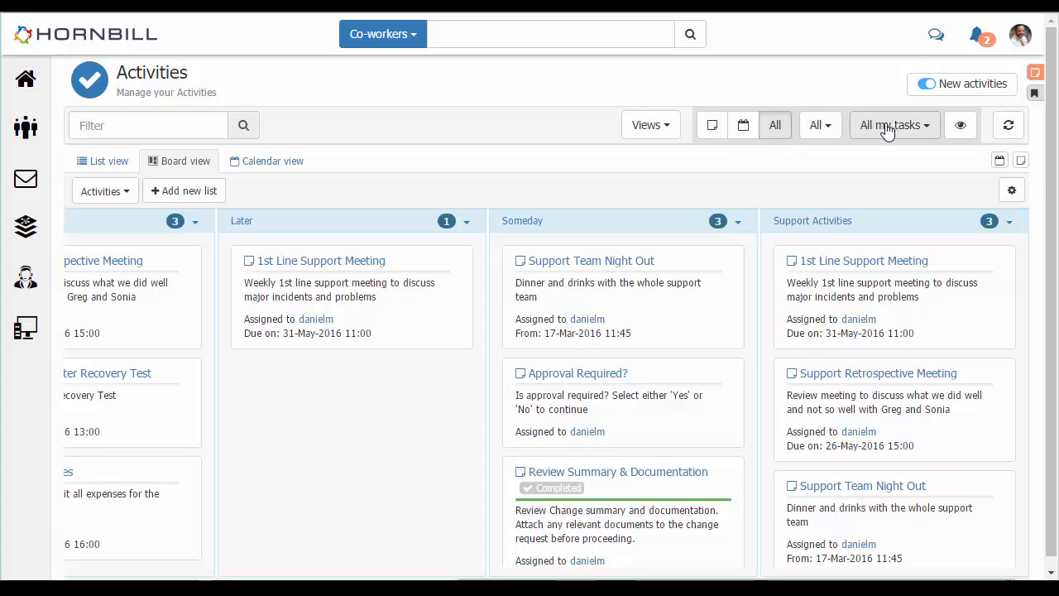
Change the 'All my tasks' filter to show a specific User's tasks
{"action": "left_click", "coordinate": [894, 125]}
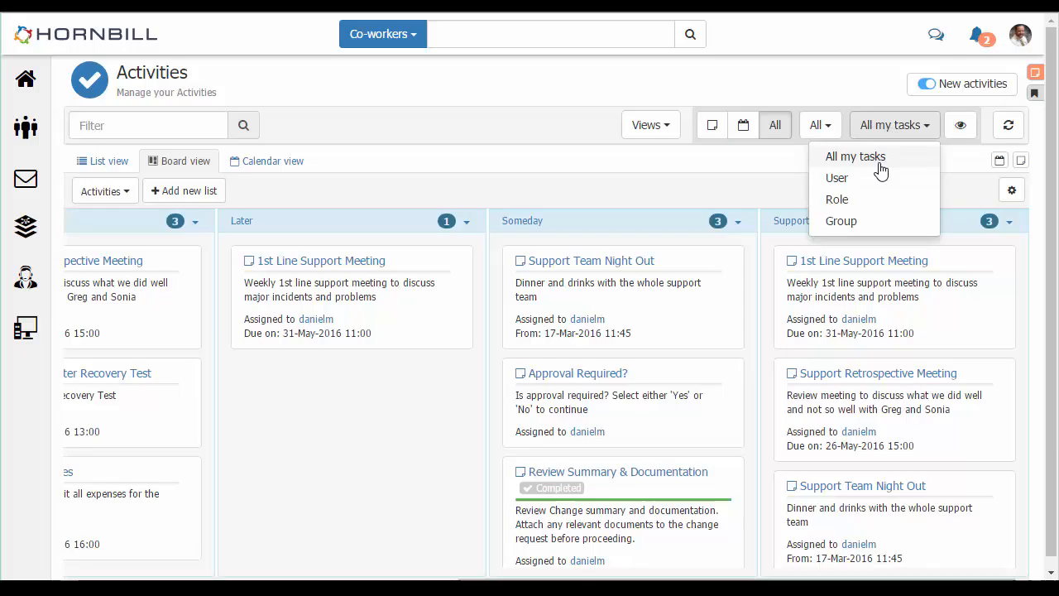
{"action": "mouse_move", "coordinate": [869, 196]}
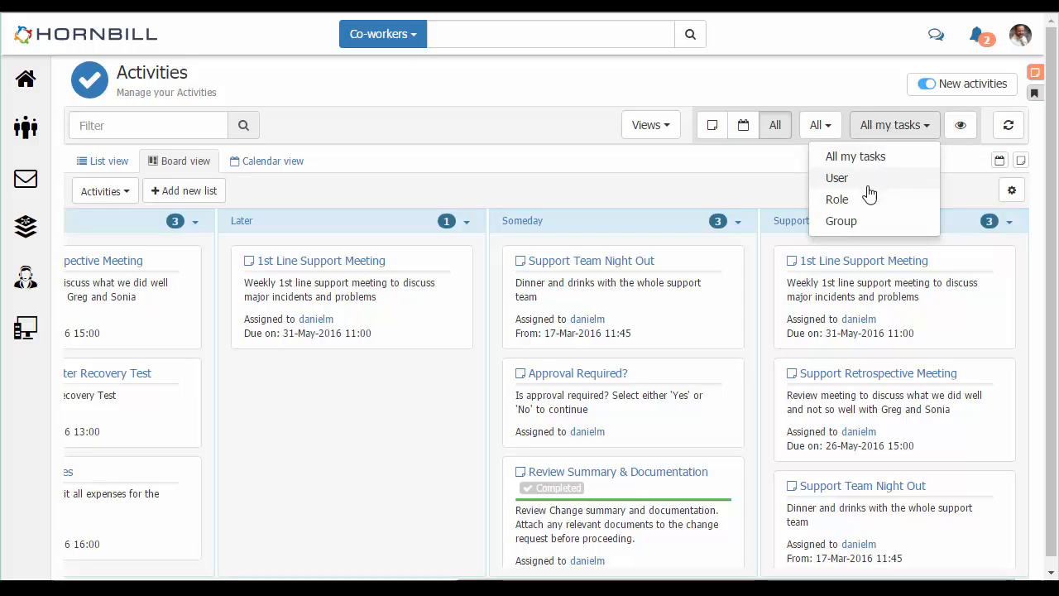
{"action": "mouse_move", "coordinate": [857, 217]}
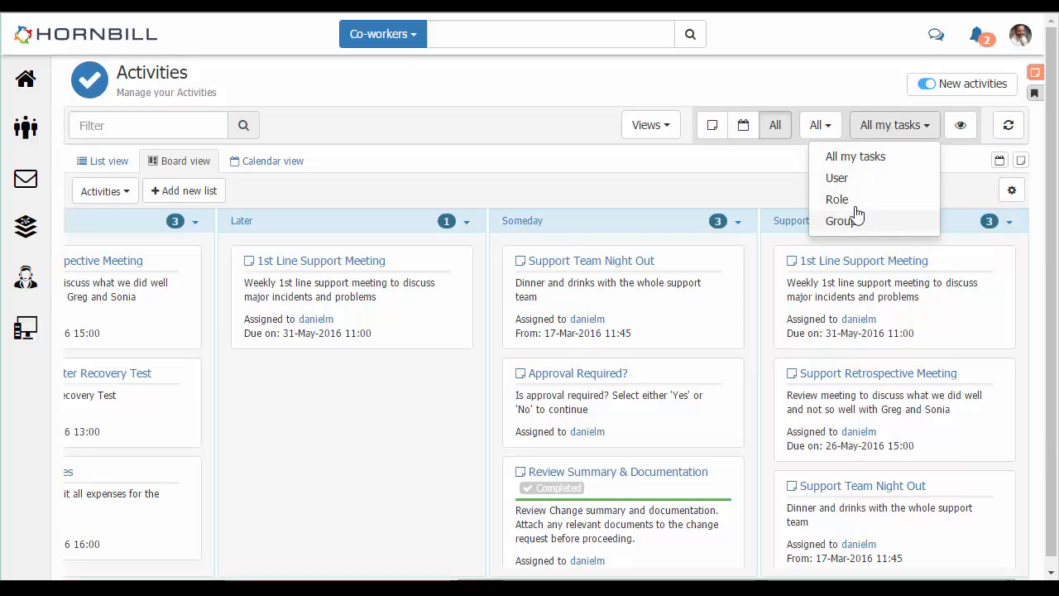
{"action": "left_click", "coordinate": [838, 177]}
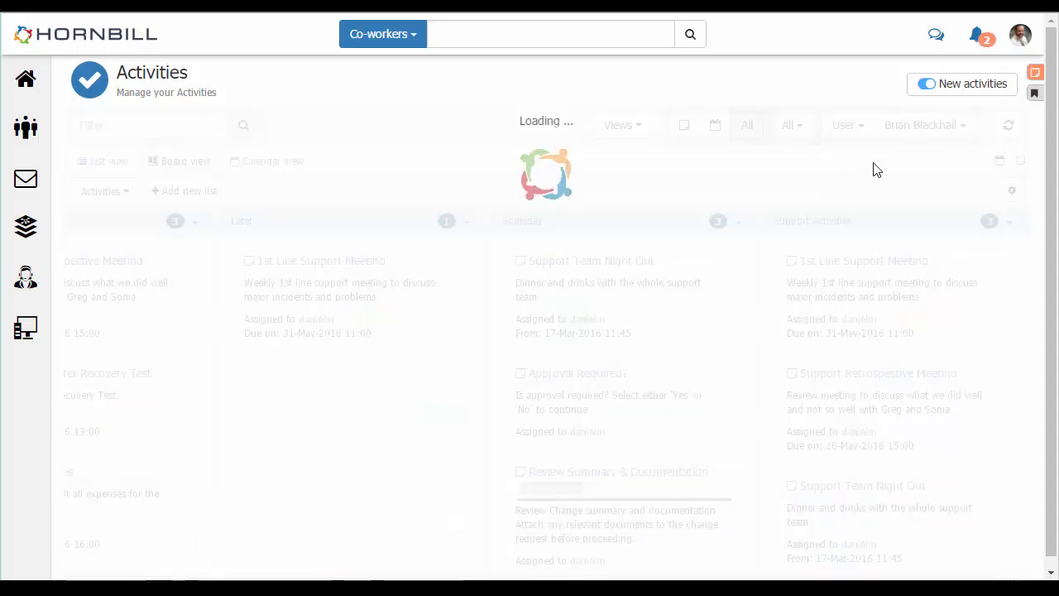